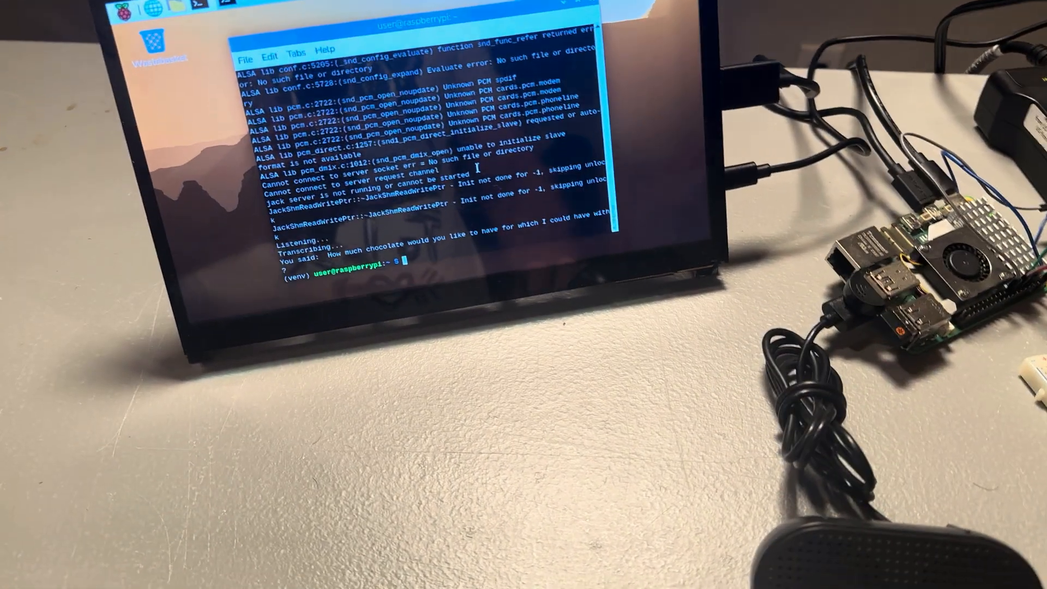
{"action": "type", "text": "python3 test-whisper.py"}
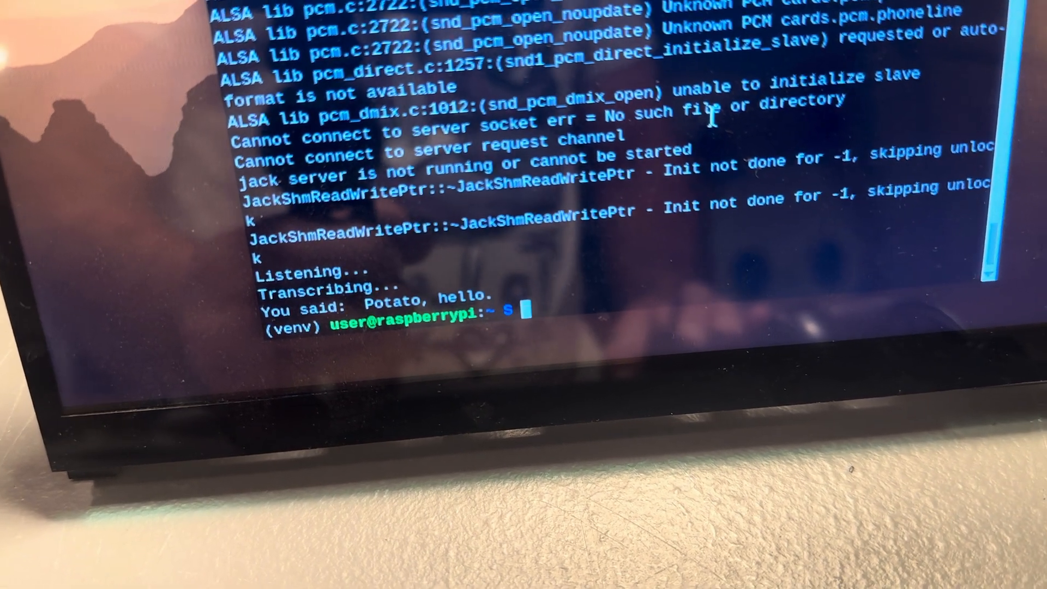
{"action": "type", "text": "python3 test-whisper.py"}
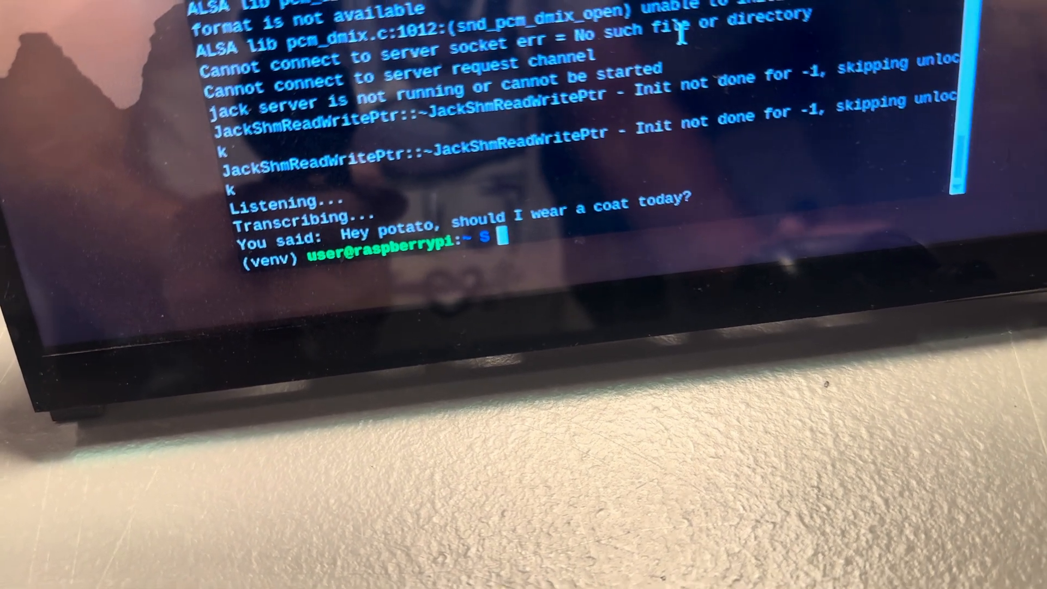
{"action": "type", "text": "python3 test-whisper.py"}
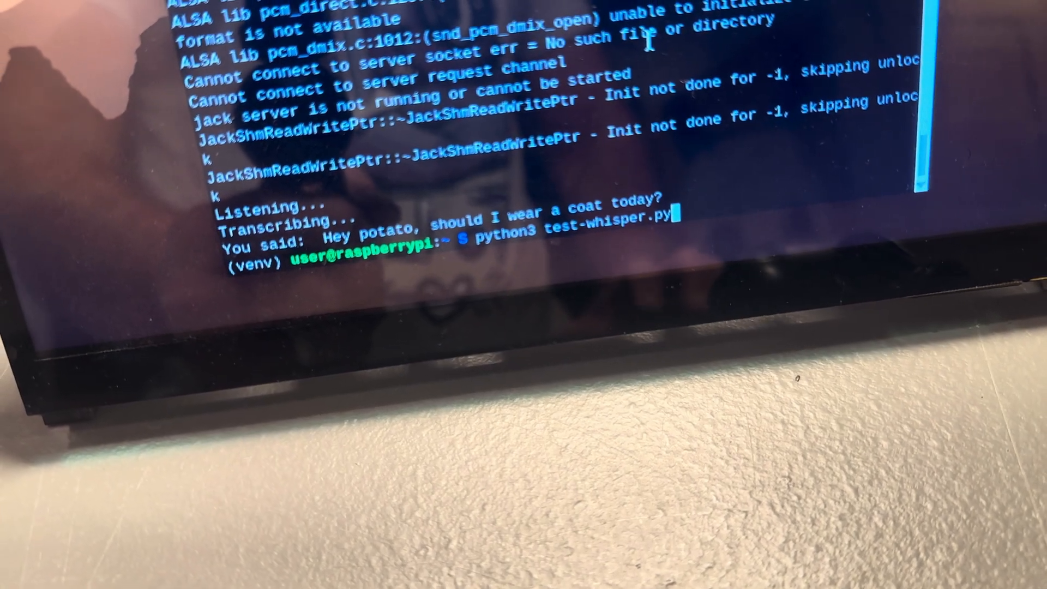